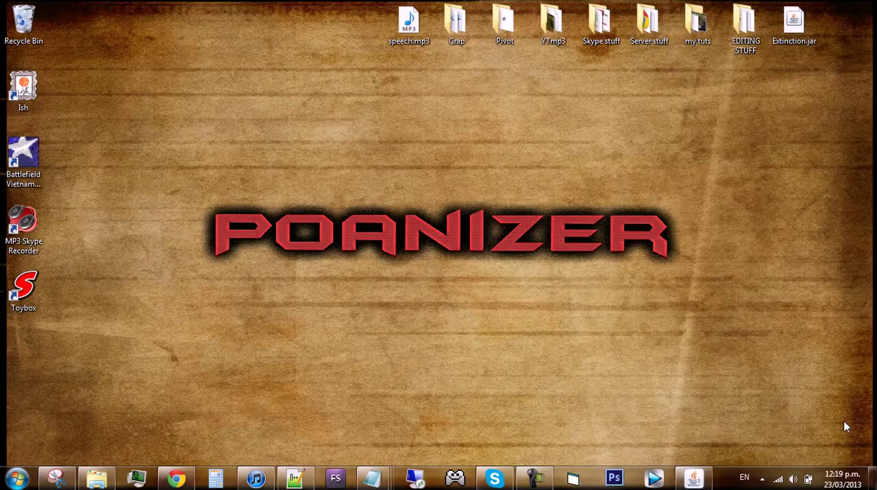
mouse_move(435, 459)
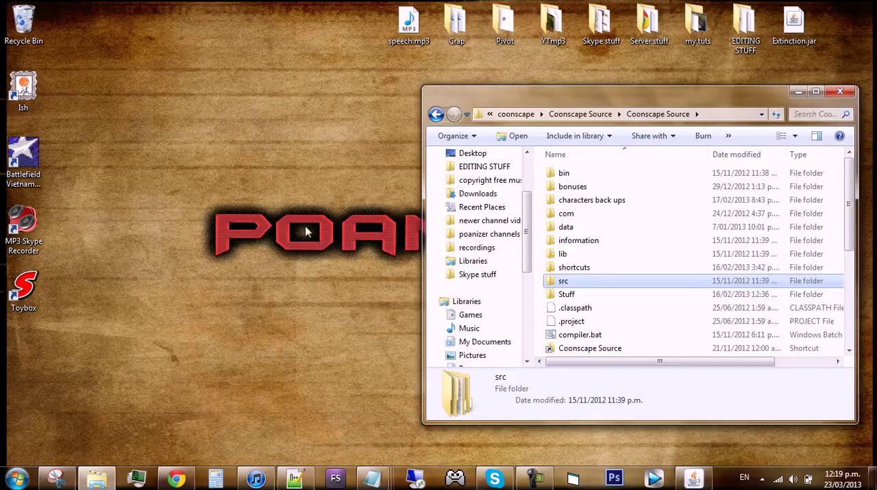
Step: Browse src/com/rs/net/decoders/handlers and open ObjectHandler.java
double_click(563, 281)
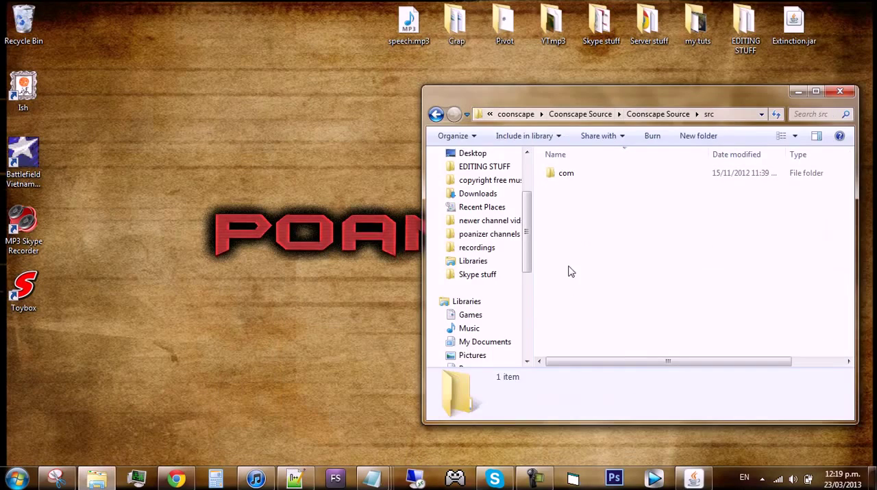
double_click(565, 172)
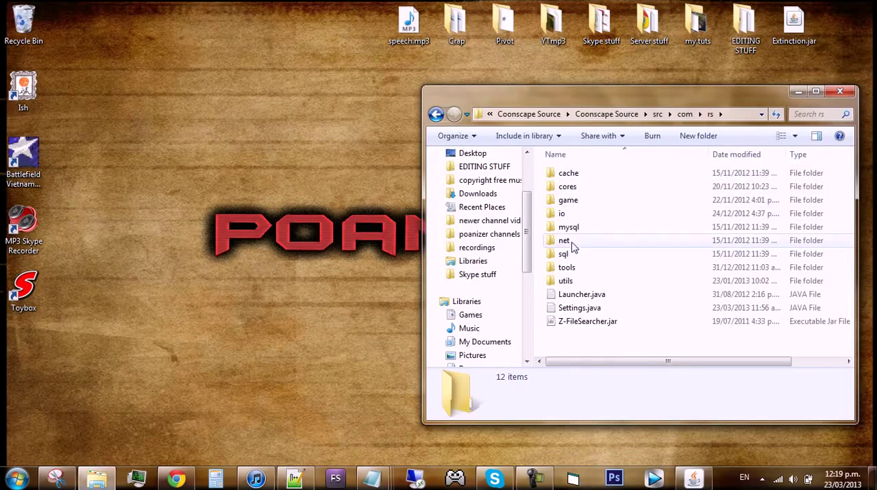
double_click(564, 240)
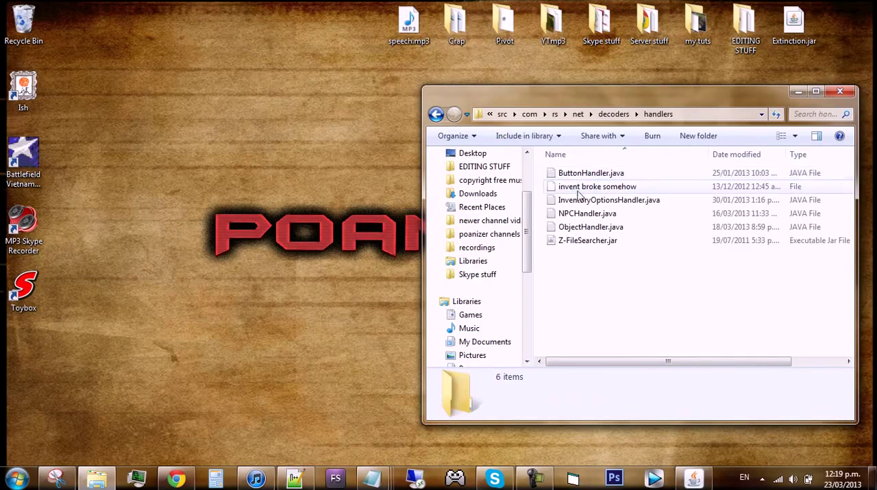
left_click(591, 227)
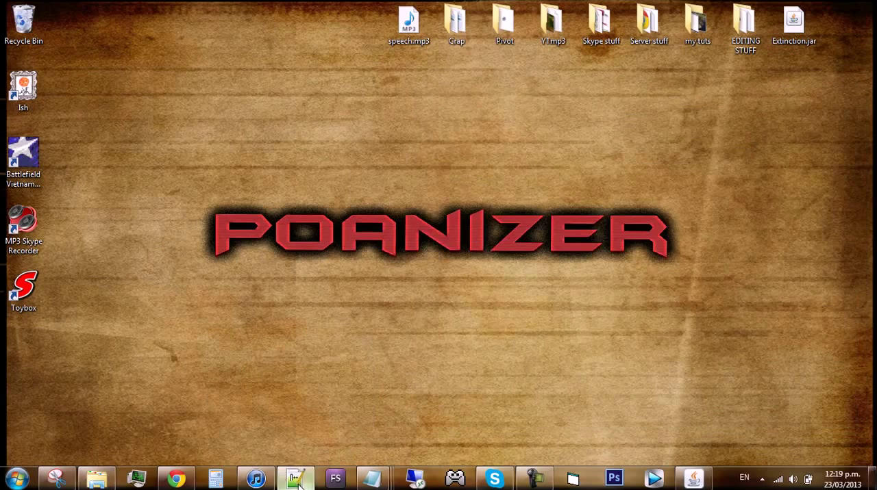
Step: Select item number 536 on line 1447 and search the file for it with Find
left_click(295, 478)
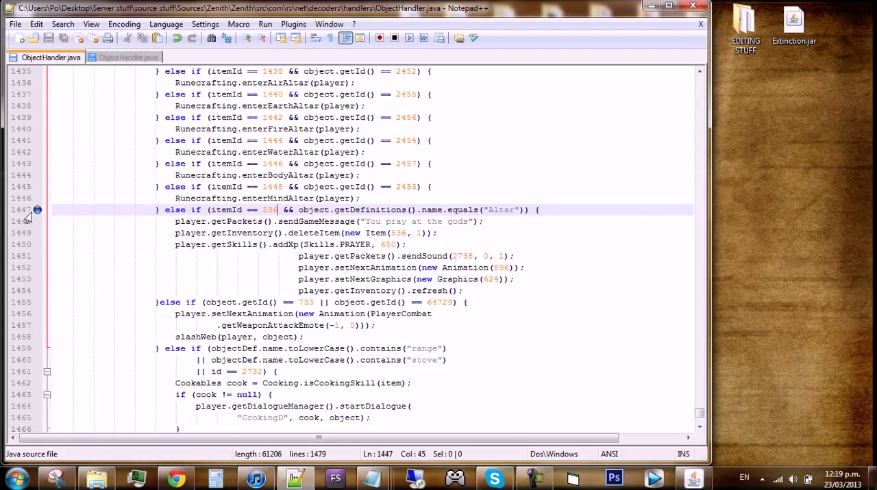
double_click(174, 209)
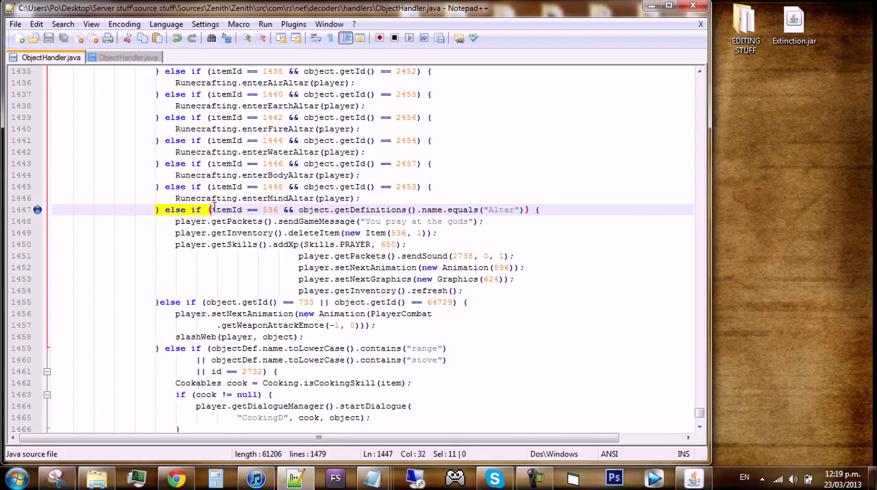
double_click(269, 210)
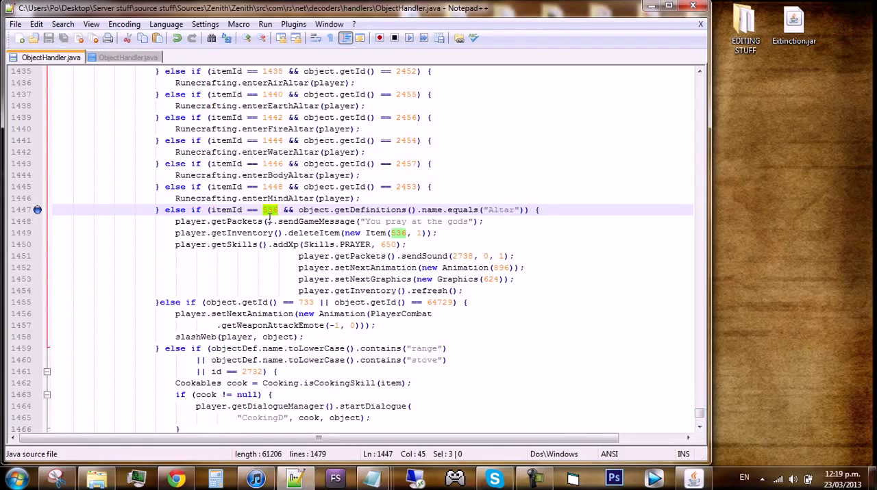
key("Ctrl+f")
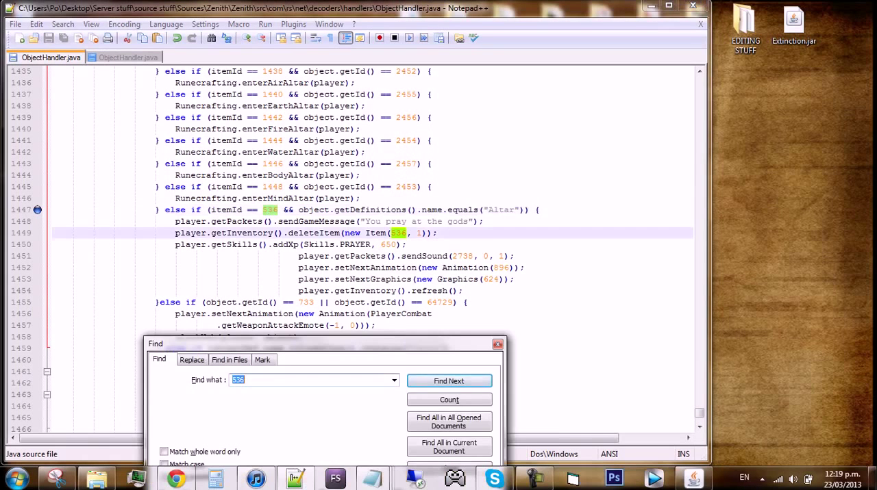